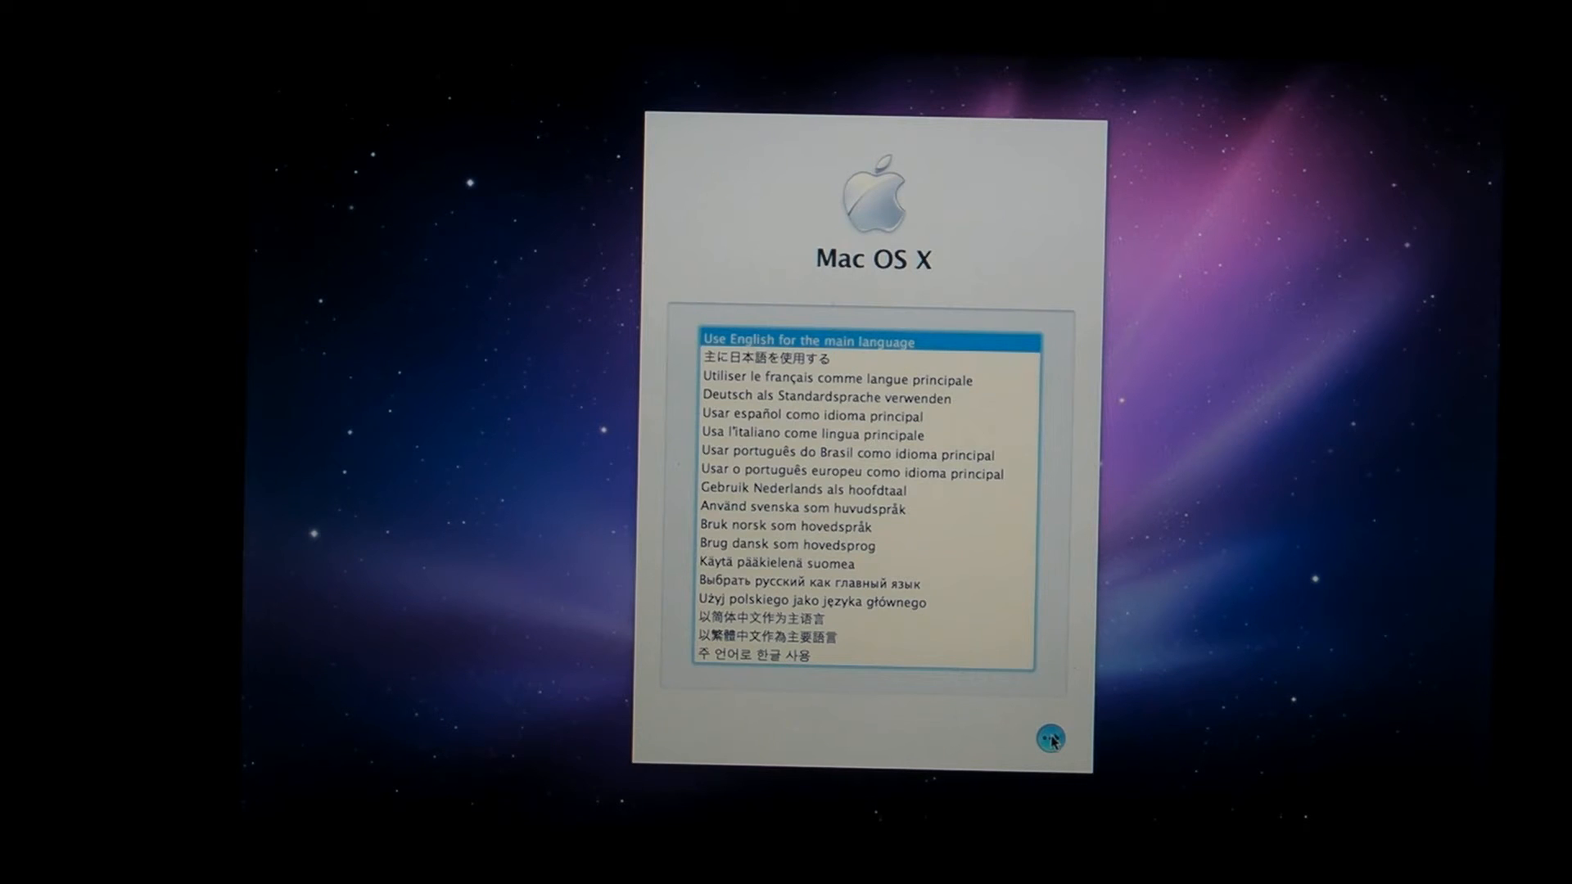
# Step: Continue with English as the main language to the Snow Leopard welcome screen
pyautogui.click(1049, 738)
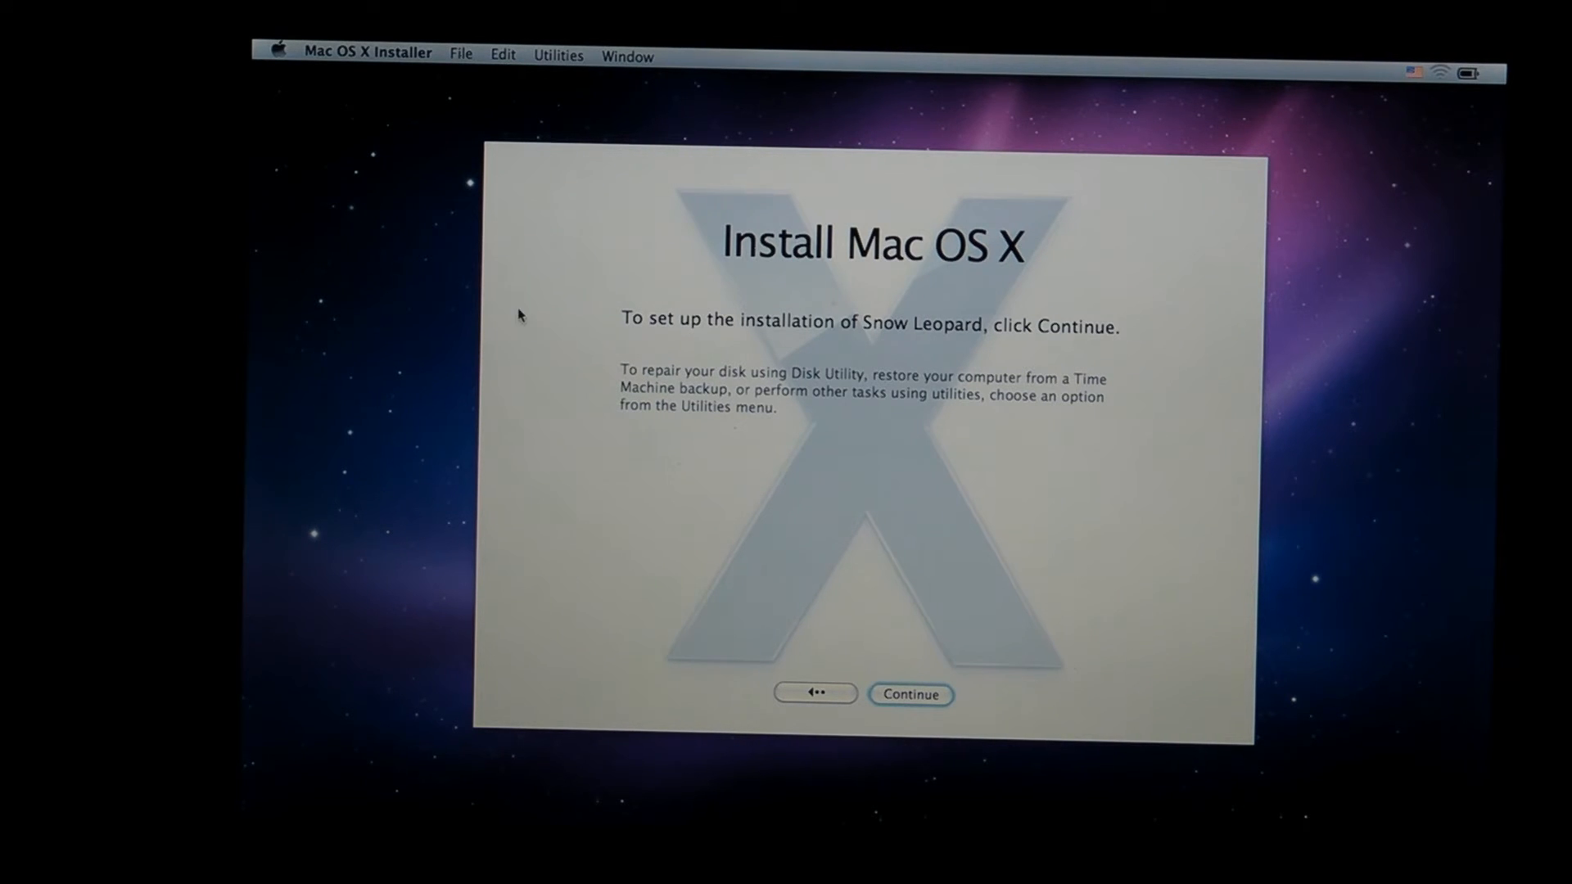
pyautogui.moveTo(565, 77)
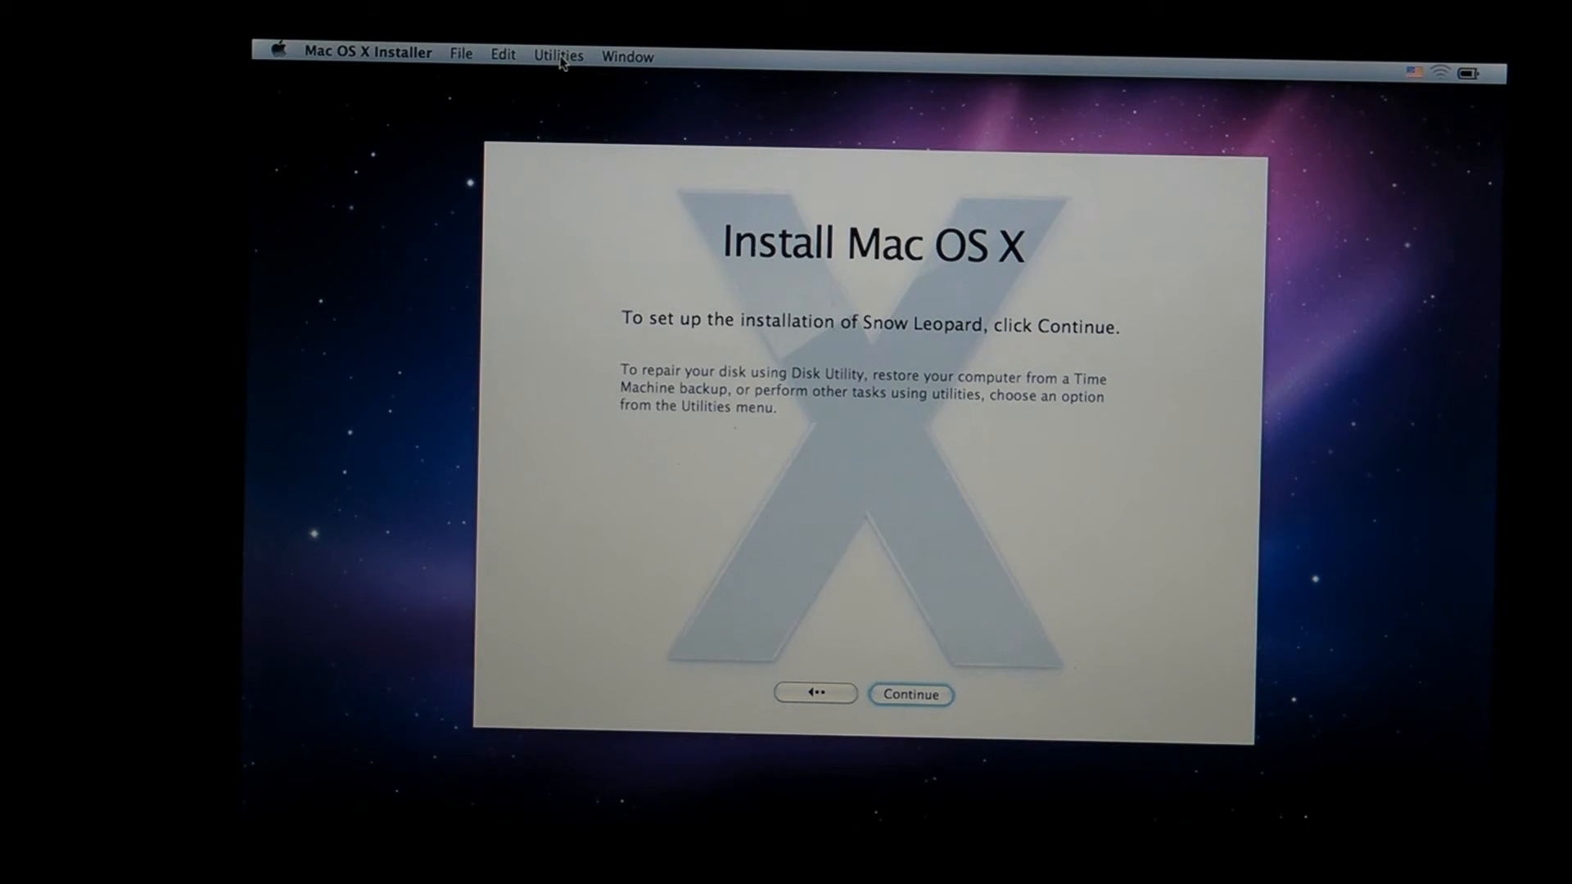
# Step: Bring up the installer's Utilities menu listing Disk Utility and Terminal
pyautogui.click(558, 56)
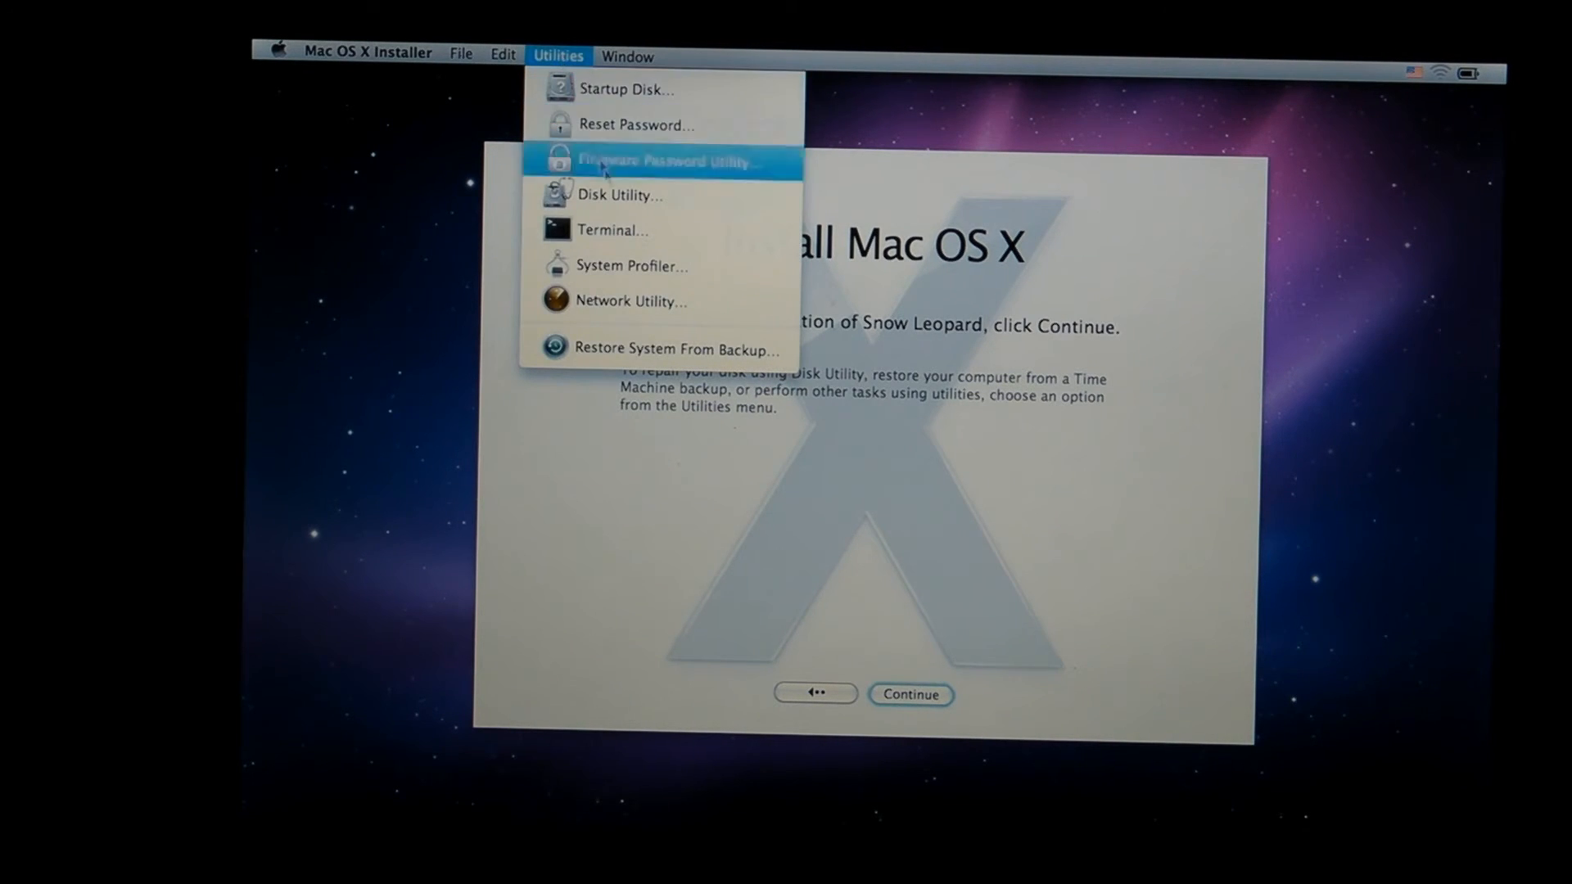
pyautogui.moveTo(632, 267)
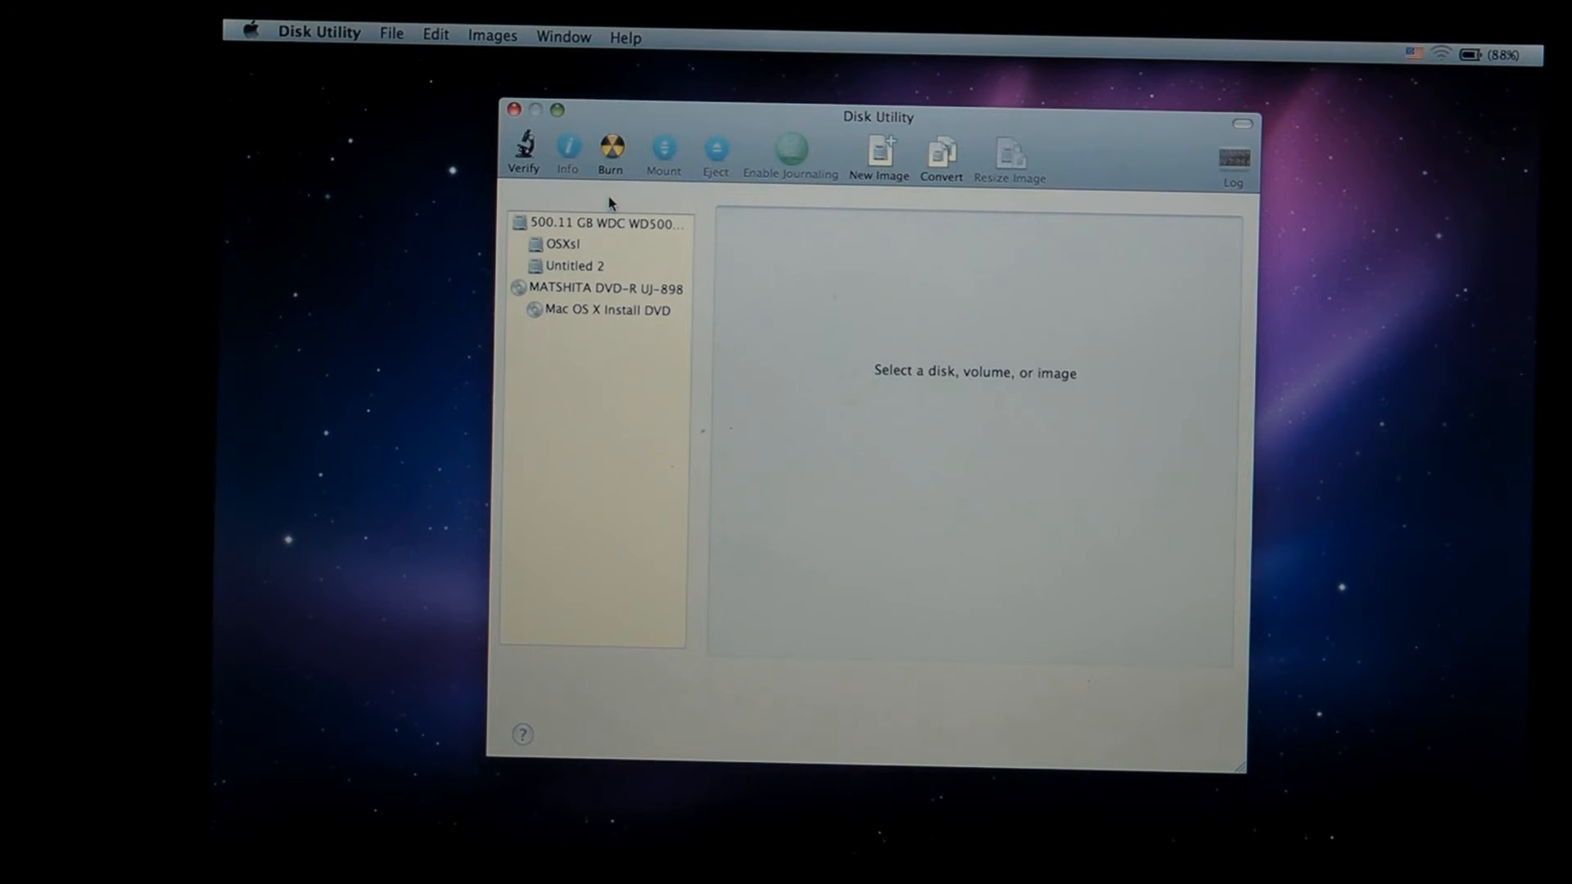
# Step: Select the 500.11 GB WDC drive and show its OSXsl / Untitled 2 partition layout
pyautogui.click(601, 224)
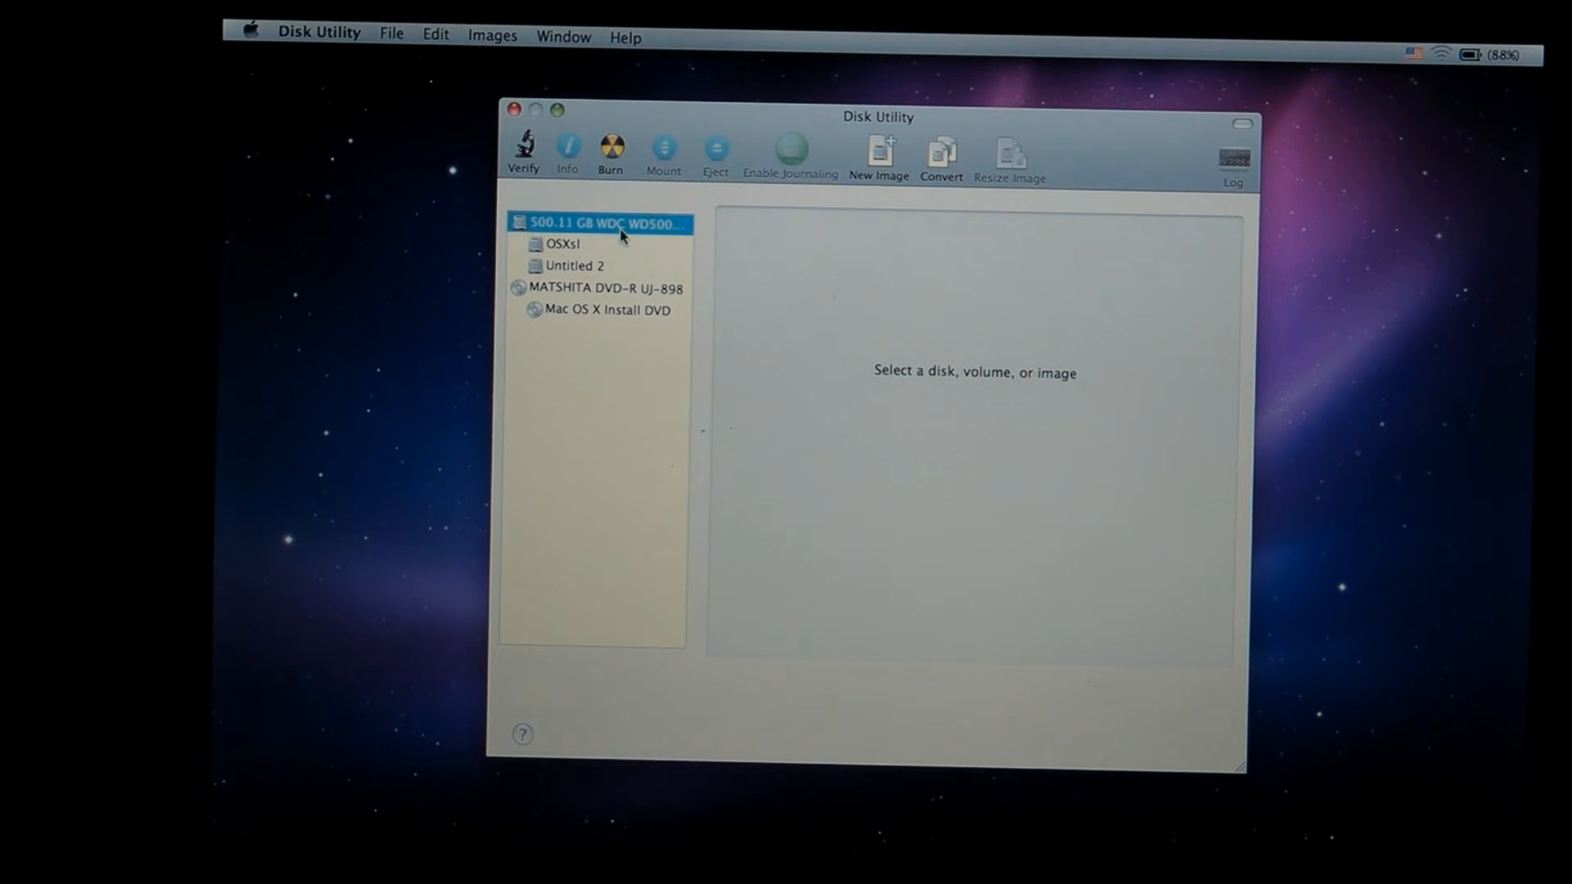
pyautogui.click(599, 223)
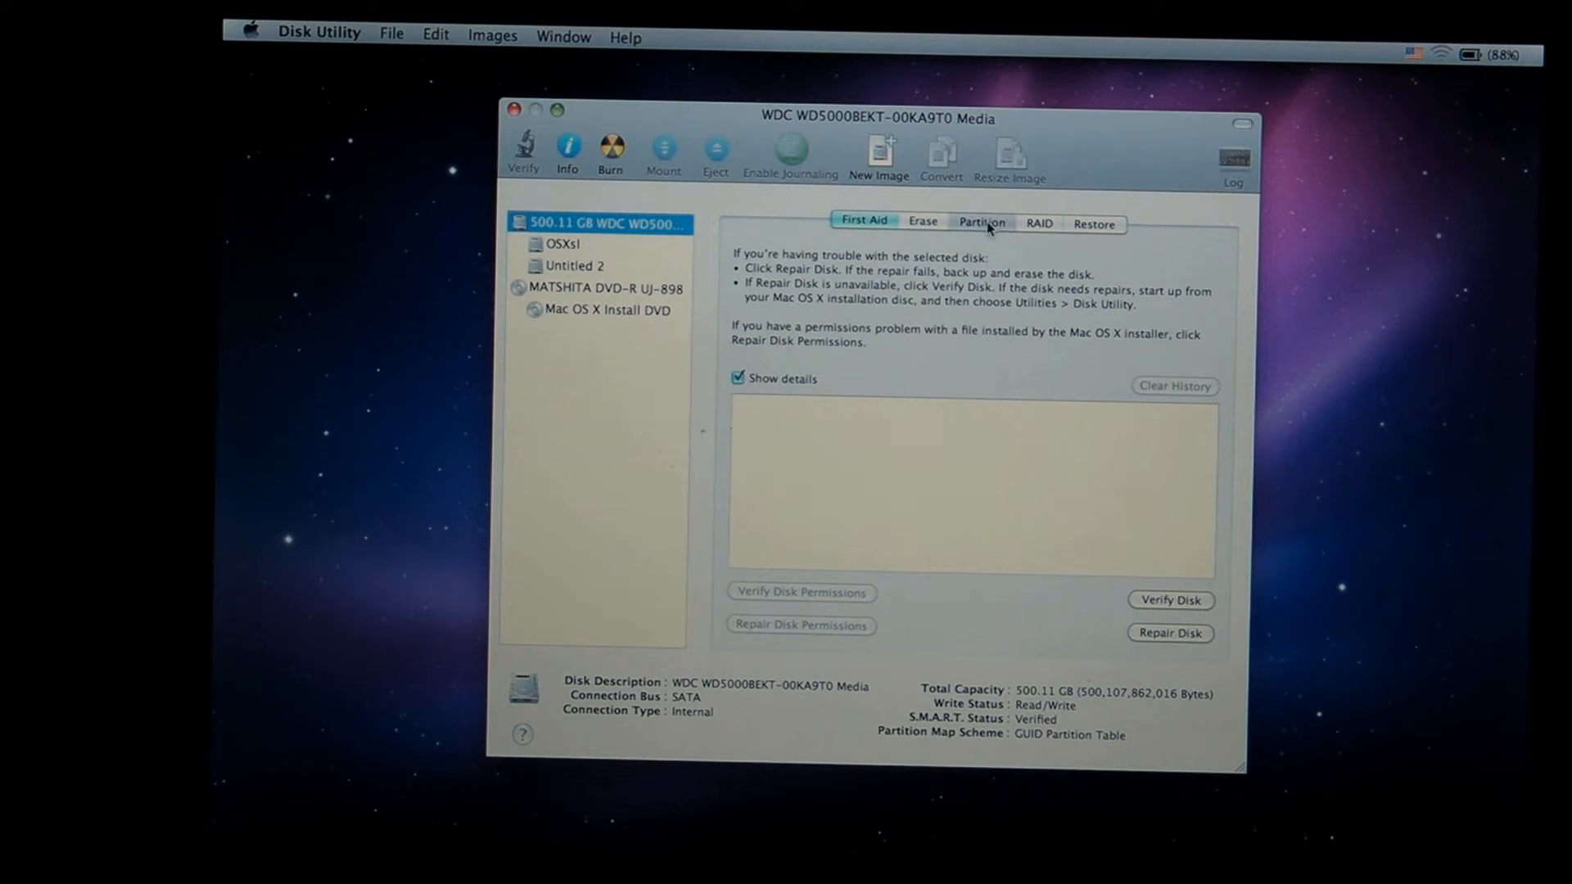
pyautogui.click(980, 221)
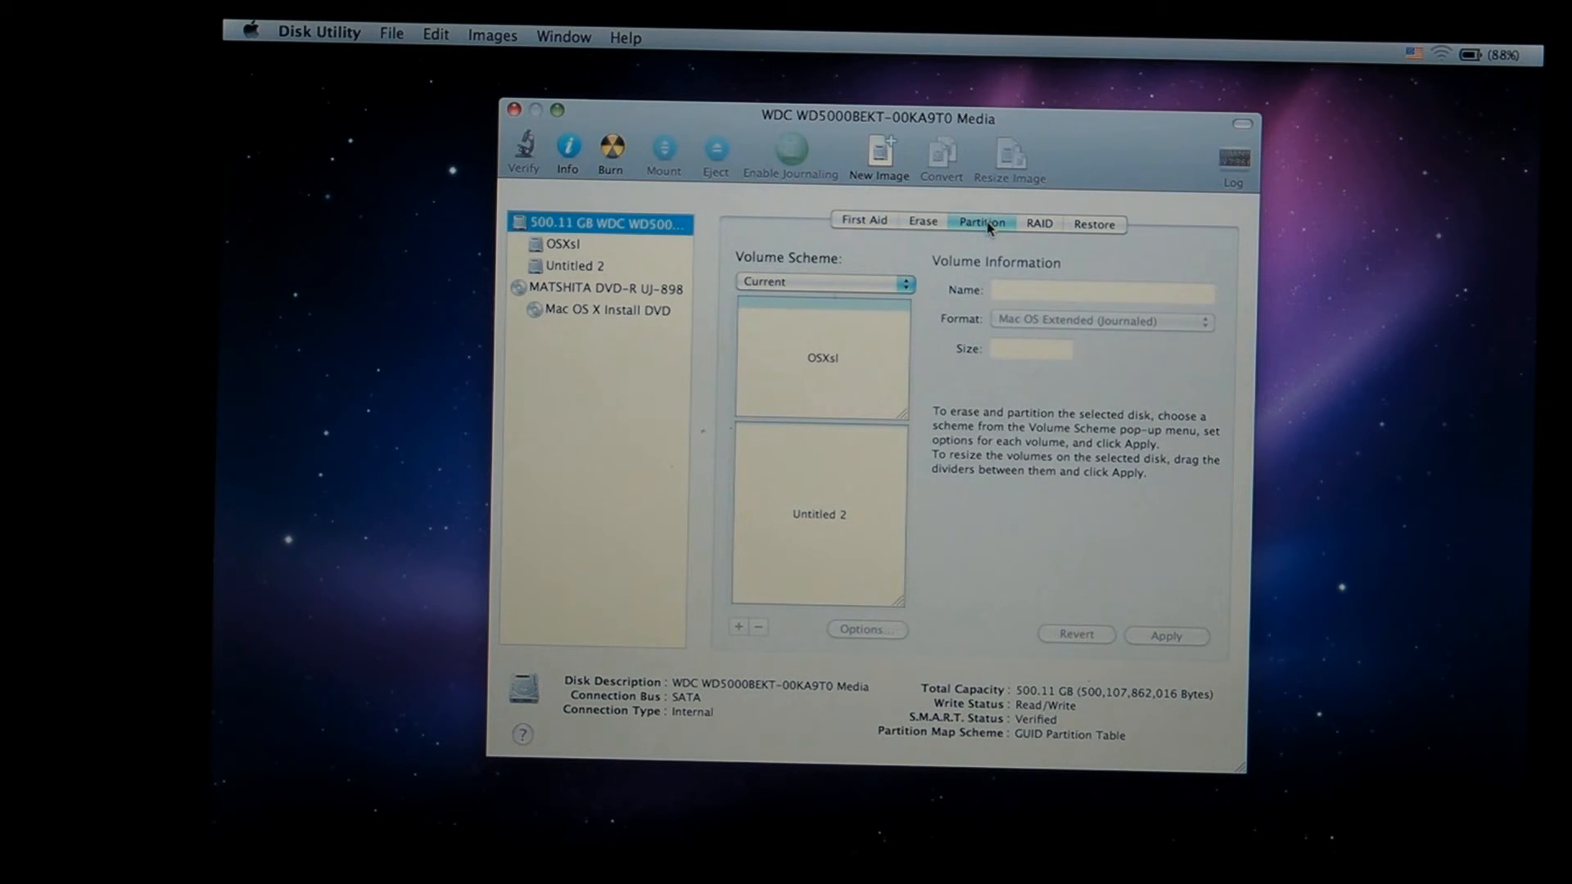
pyautogui.moveTo(877, 348)
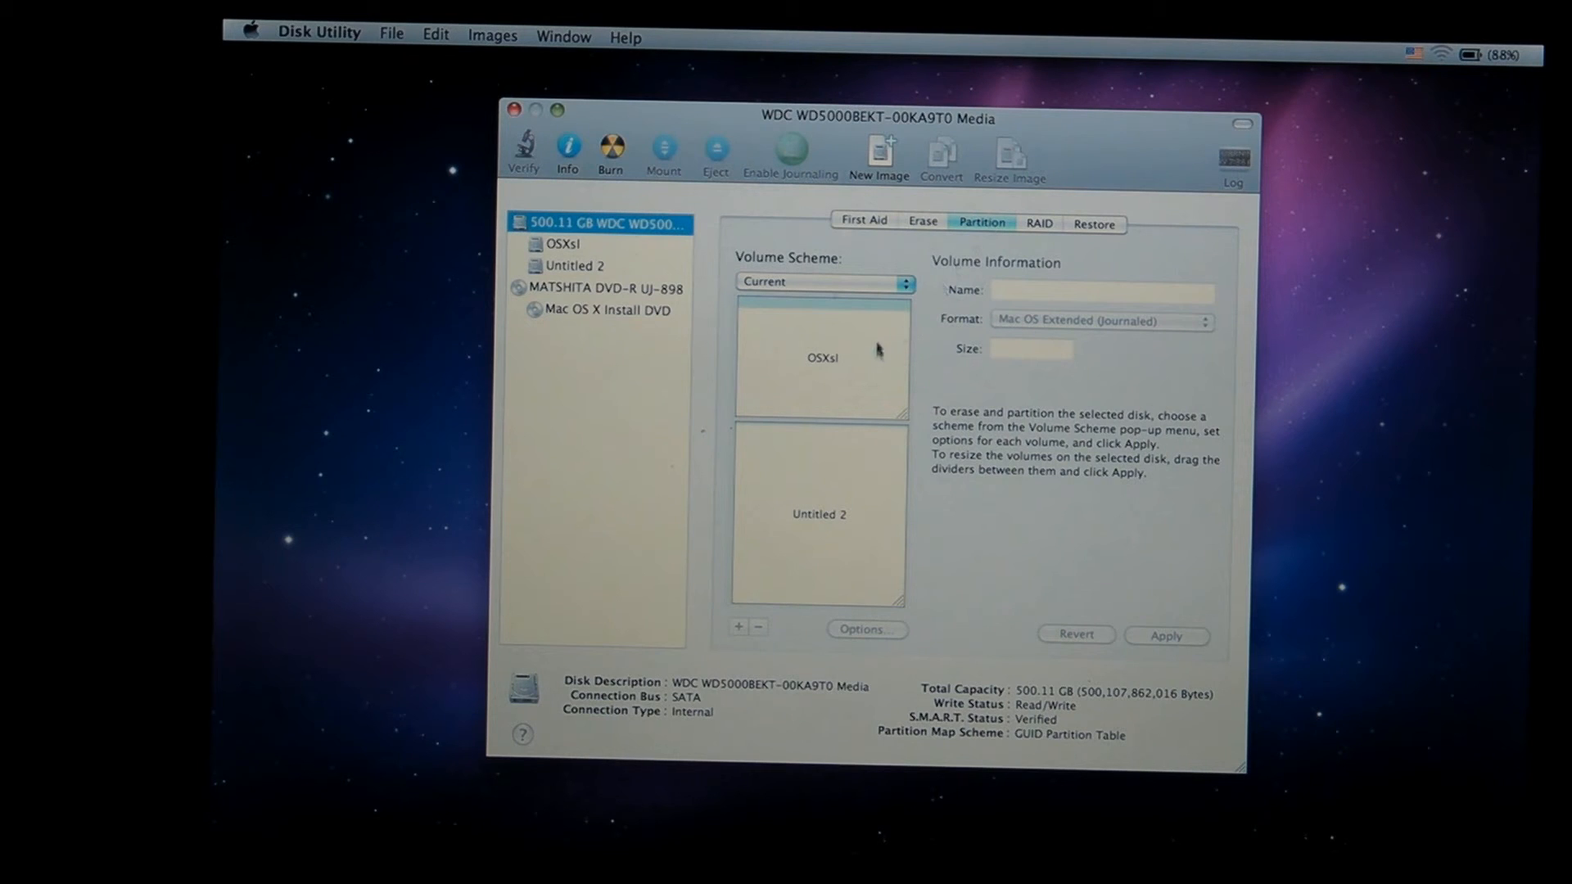
pyautogui.moveTo(899, 394)
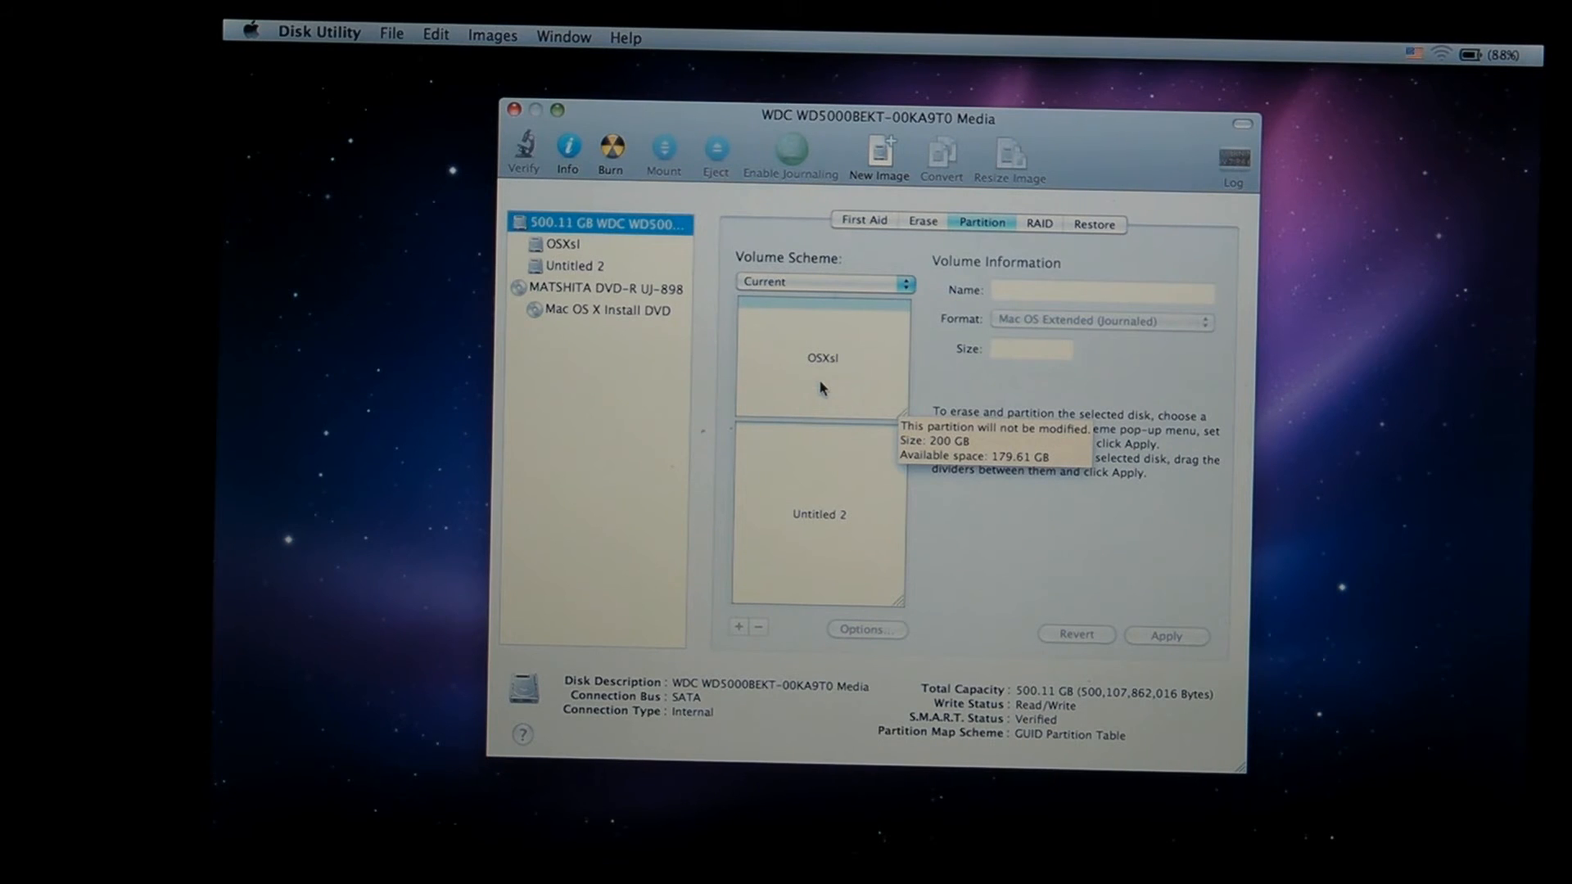
pyautogui.moveTo(854, 369)
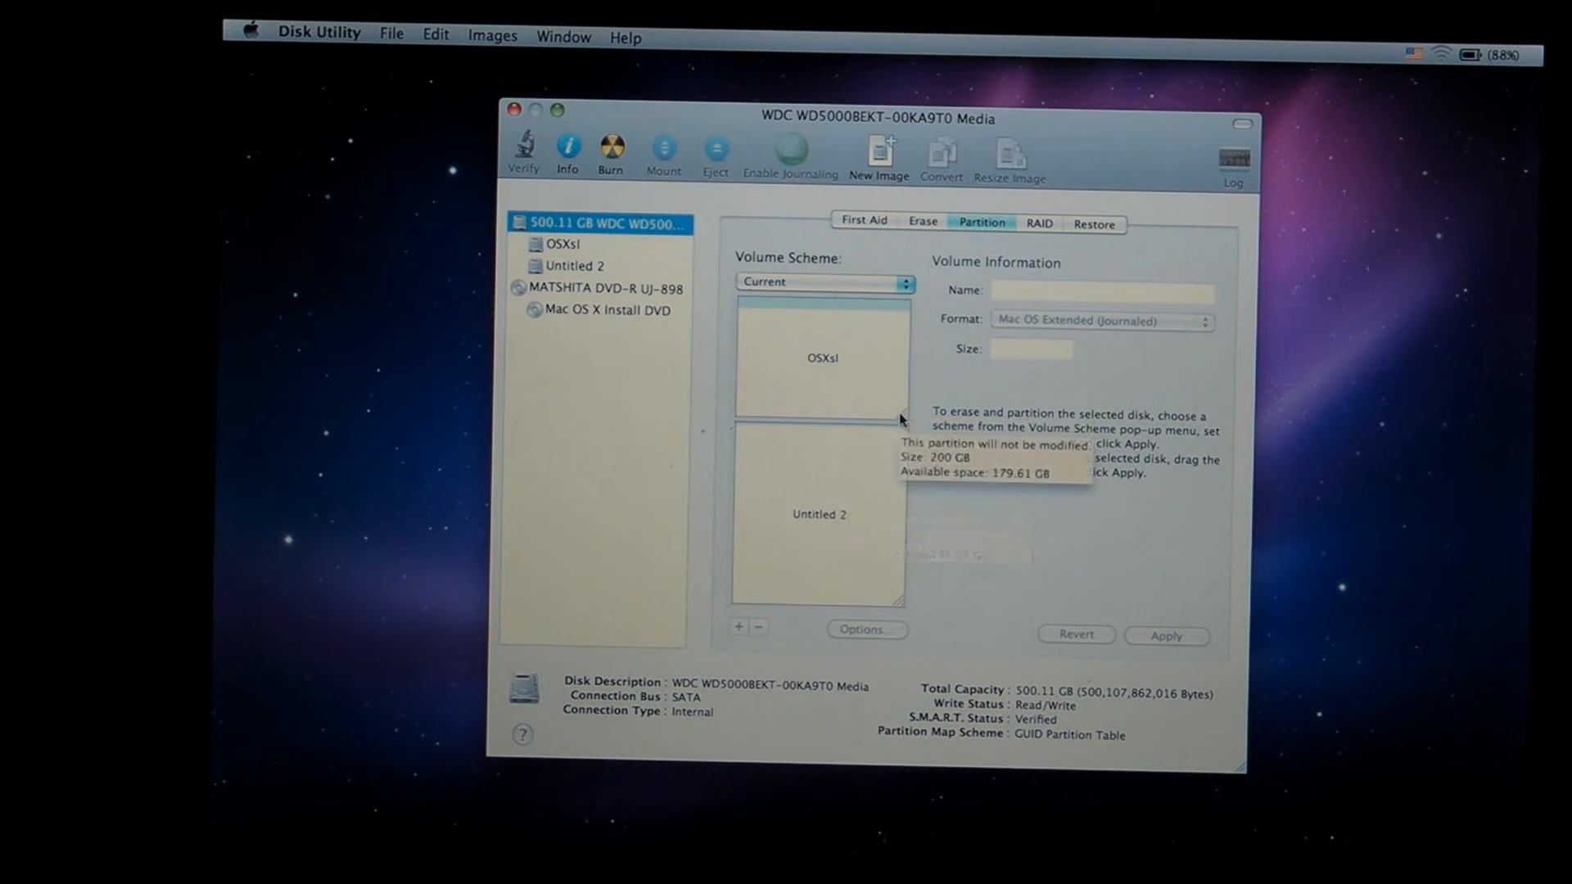
pyautogui.moveTo(856, 395)
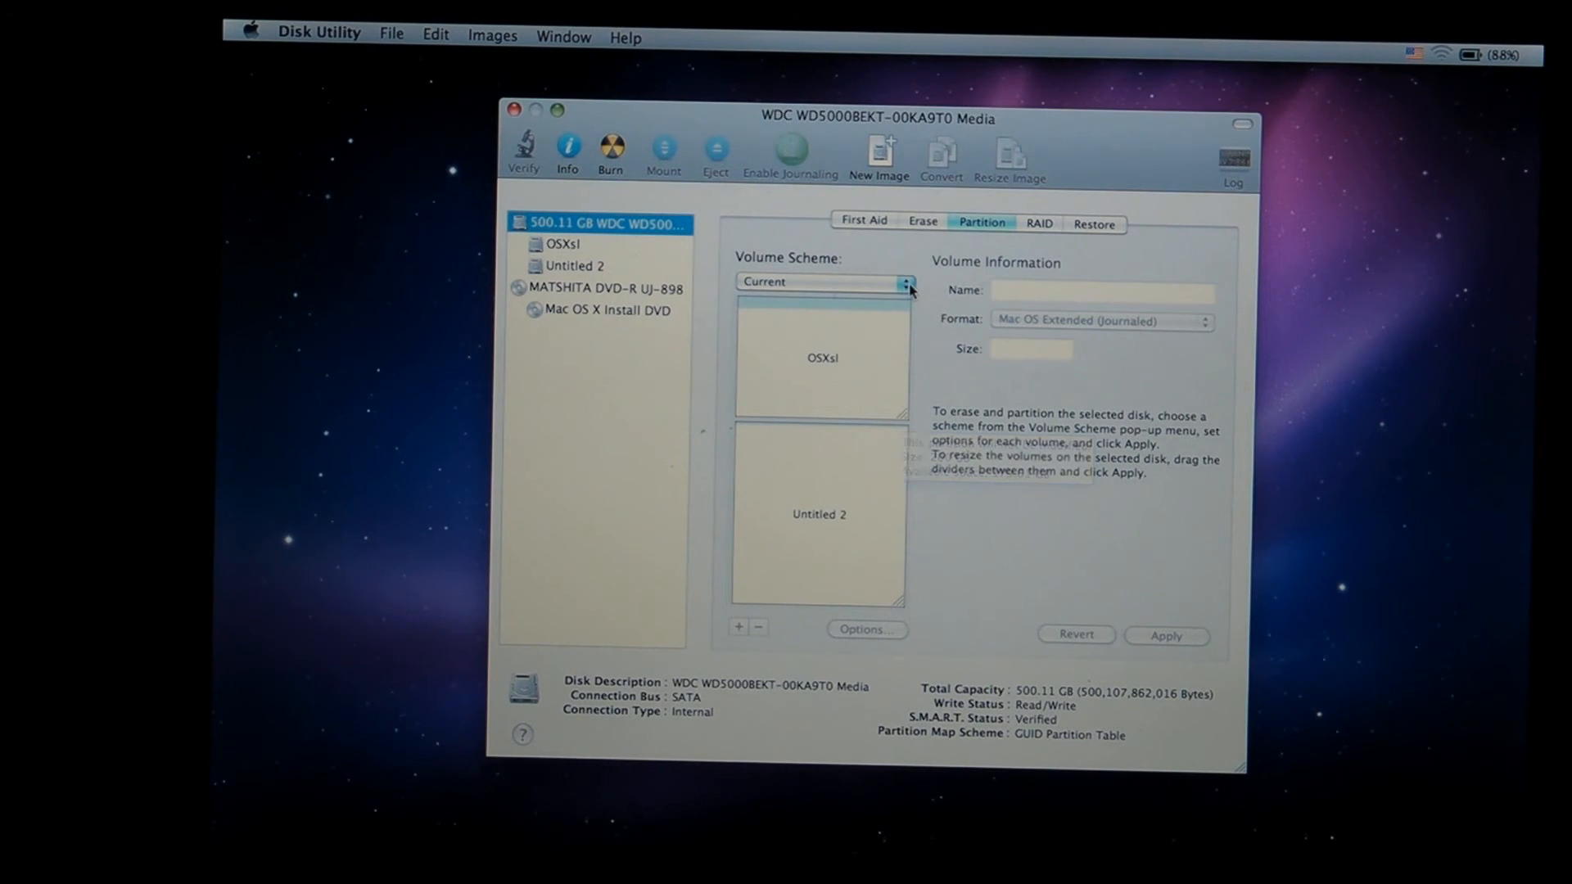
# Step: Set the Volume Scheme to 1 Partition, Untitled 1 spanning 500.11 GB
pyautogui.click(822, 282)
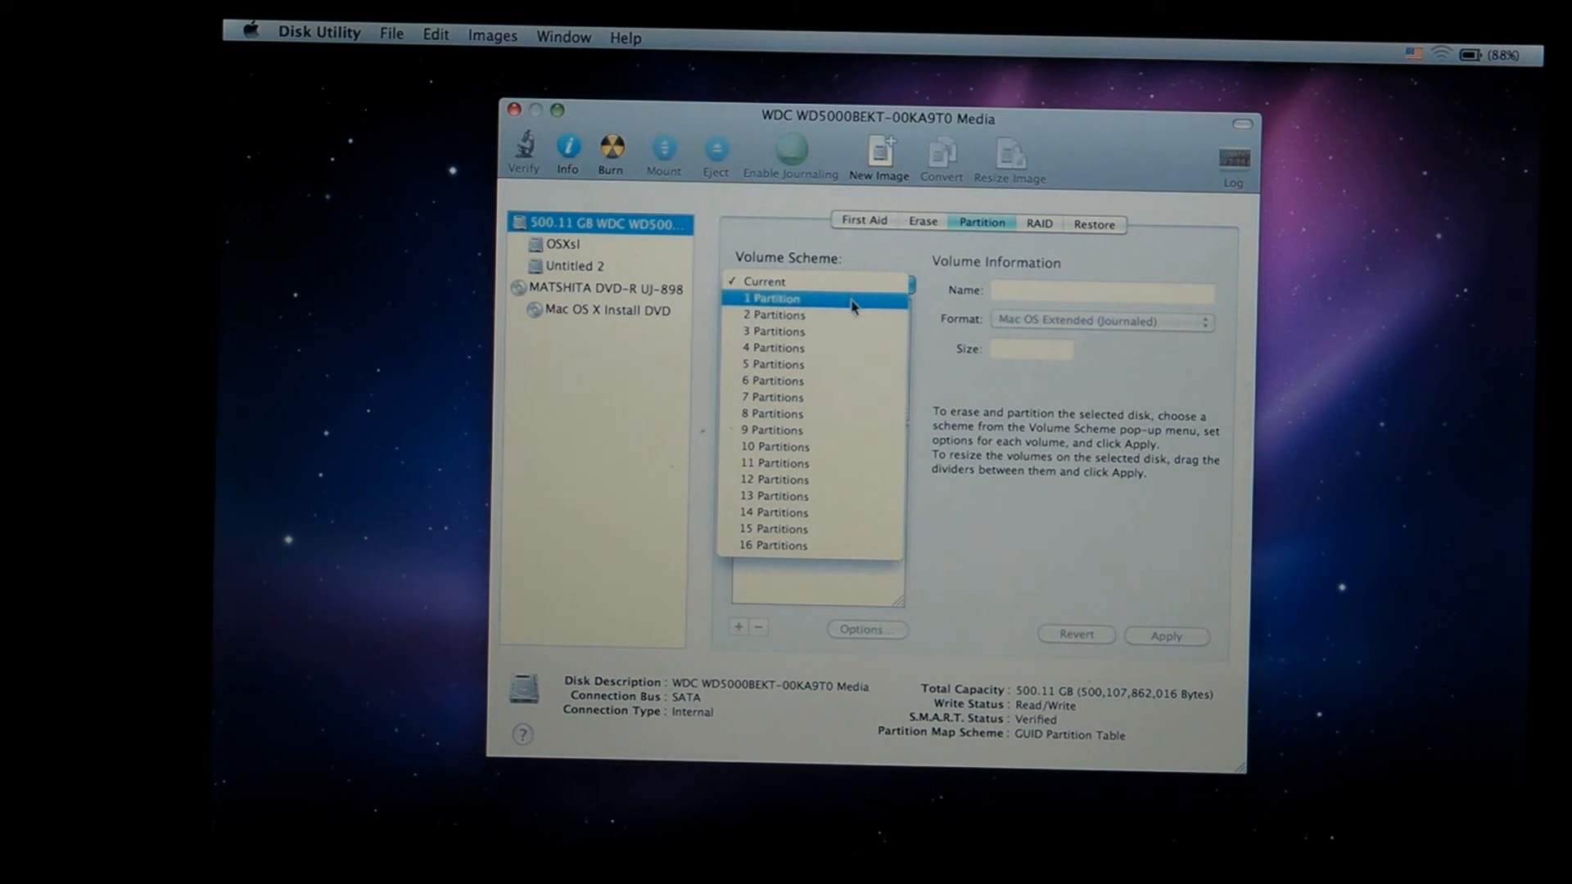
pyautogui.click(771, 298)
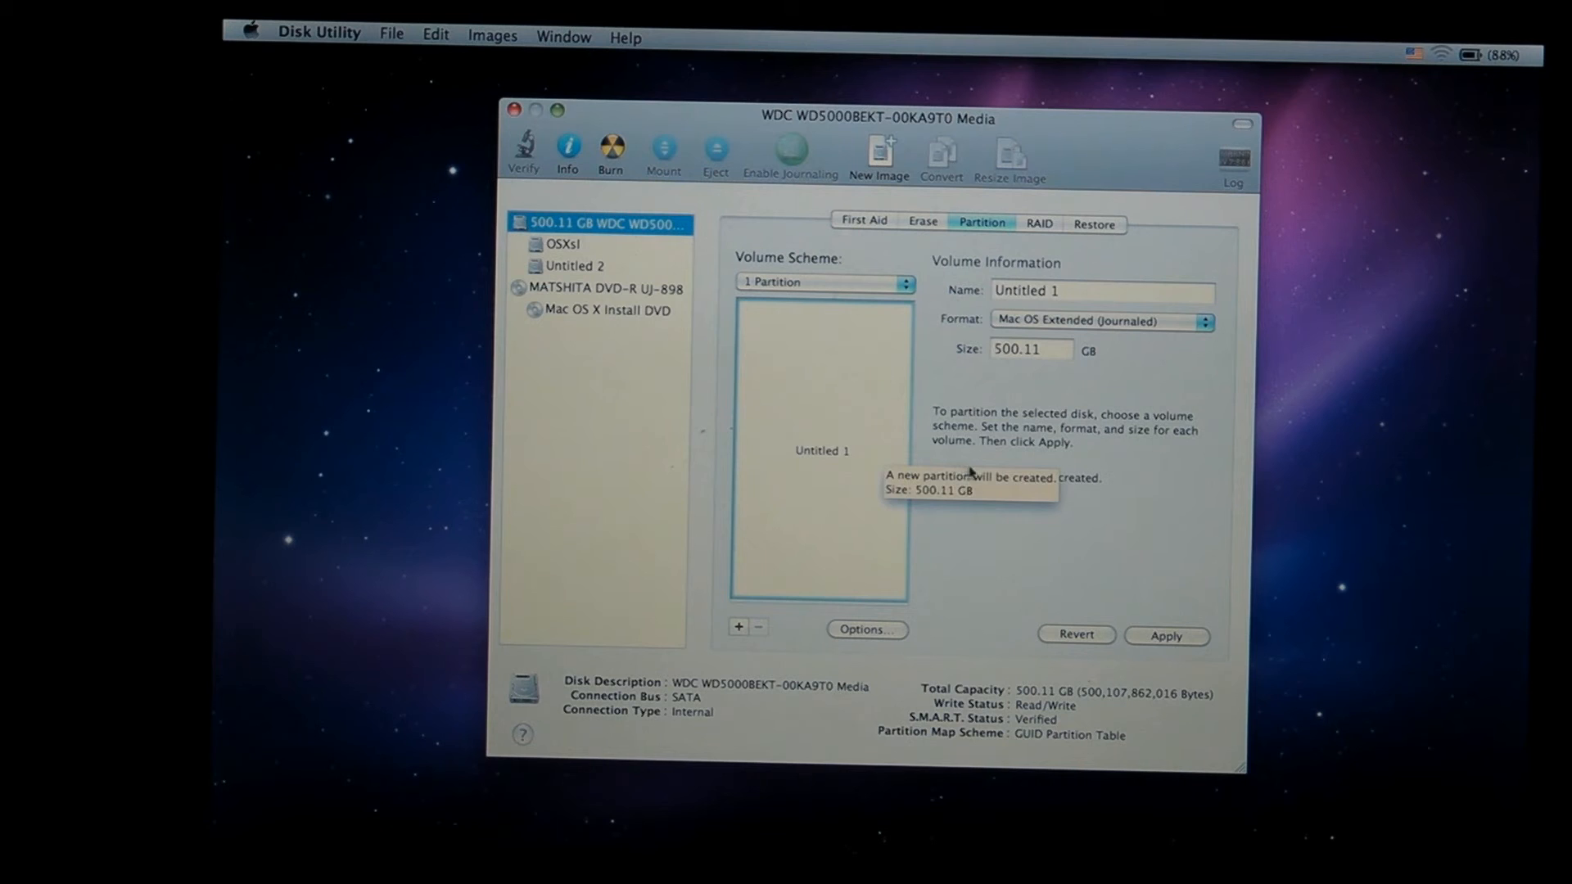
pyautogui.moveTo(1169, 609)
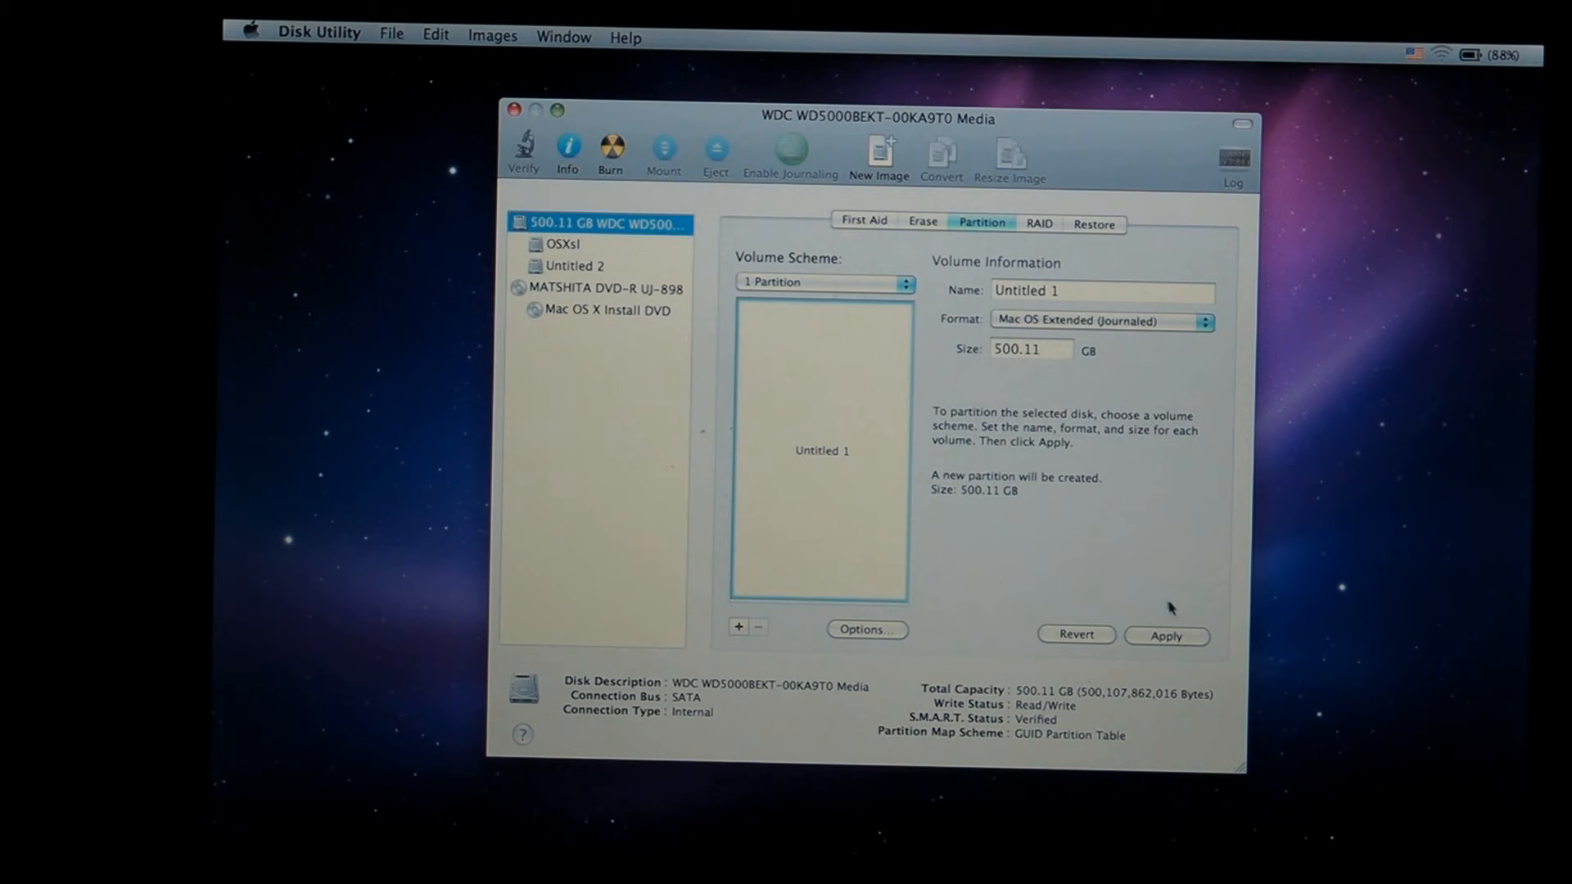
pyautogui.moveTo(1191, 647)
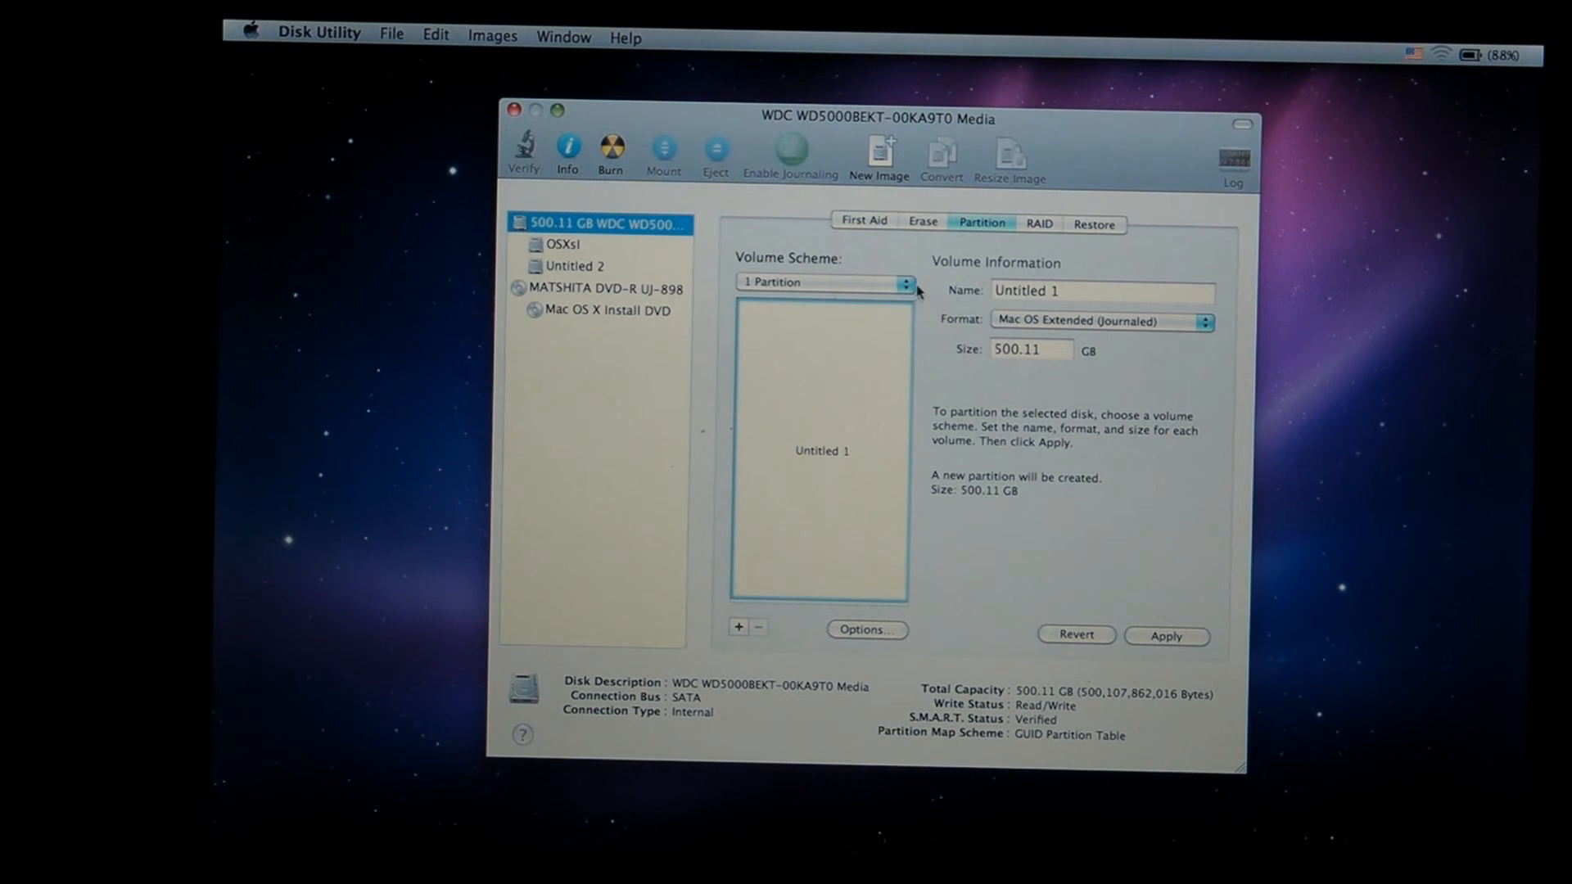
# Step: Set the Volume Scheme to 2 Partitions and select Untitled 1 at 250.05 GB
pyautogui.click(824, 281)
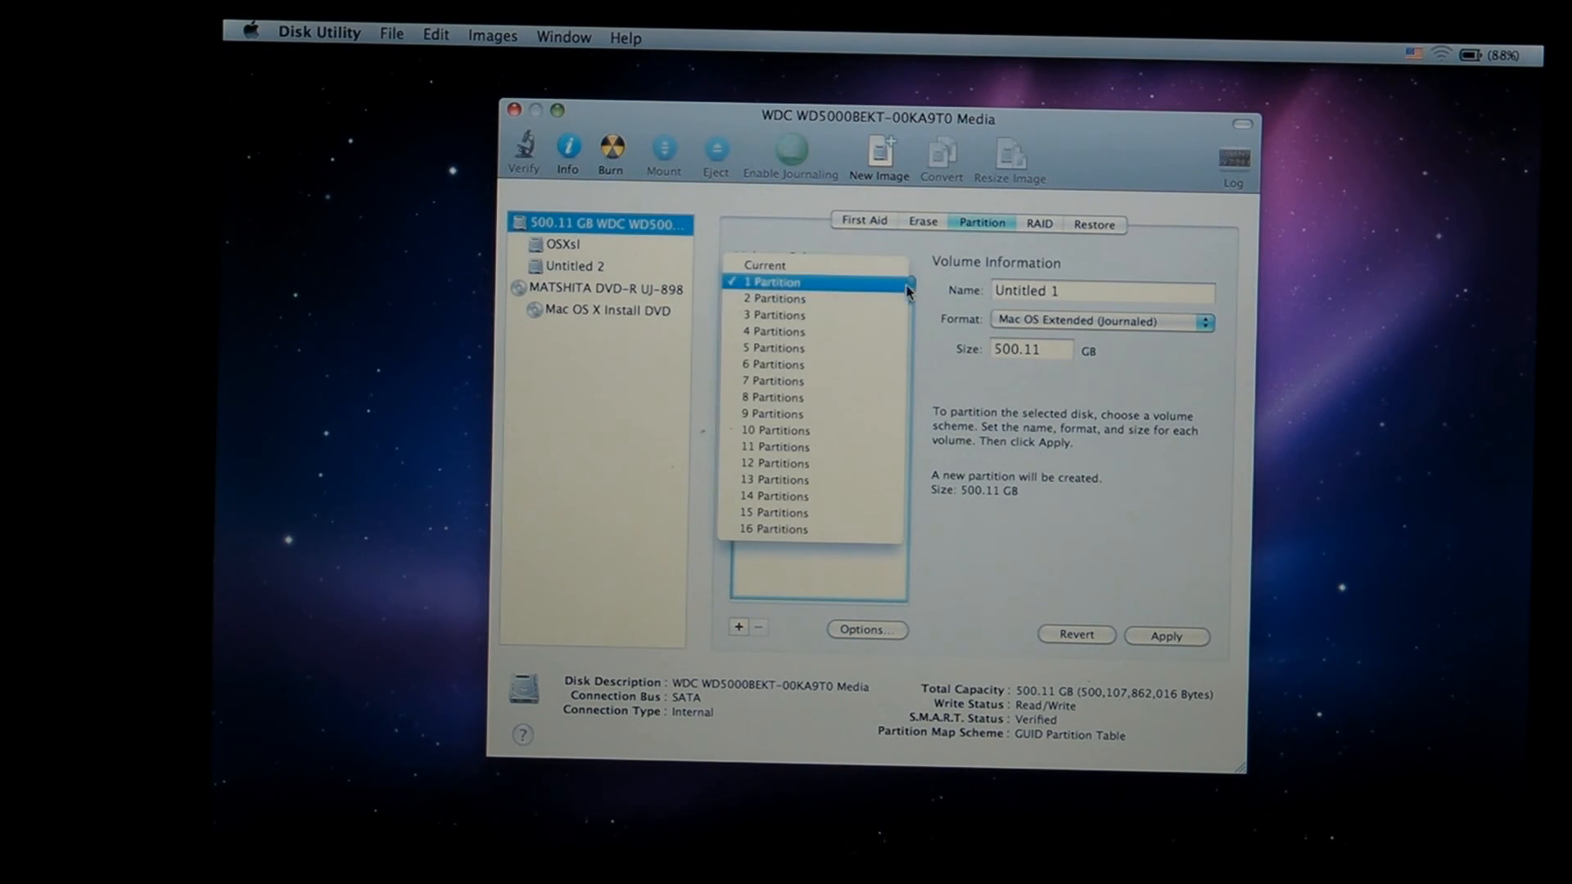
pyautogui.click(774, 298)
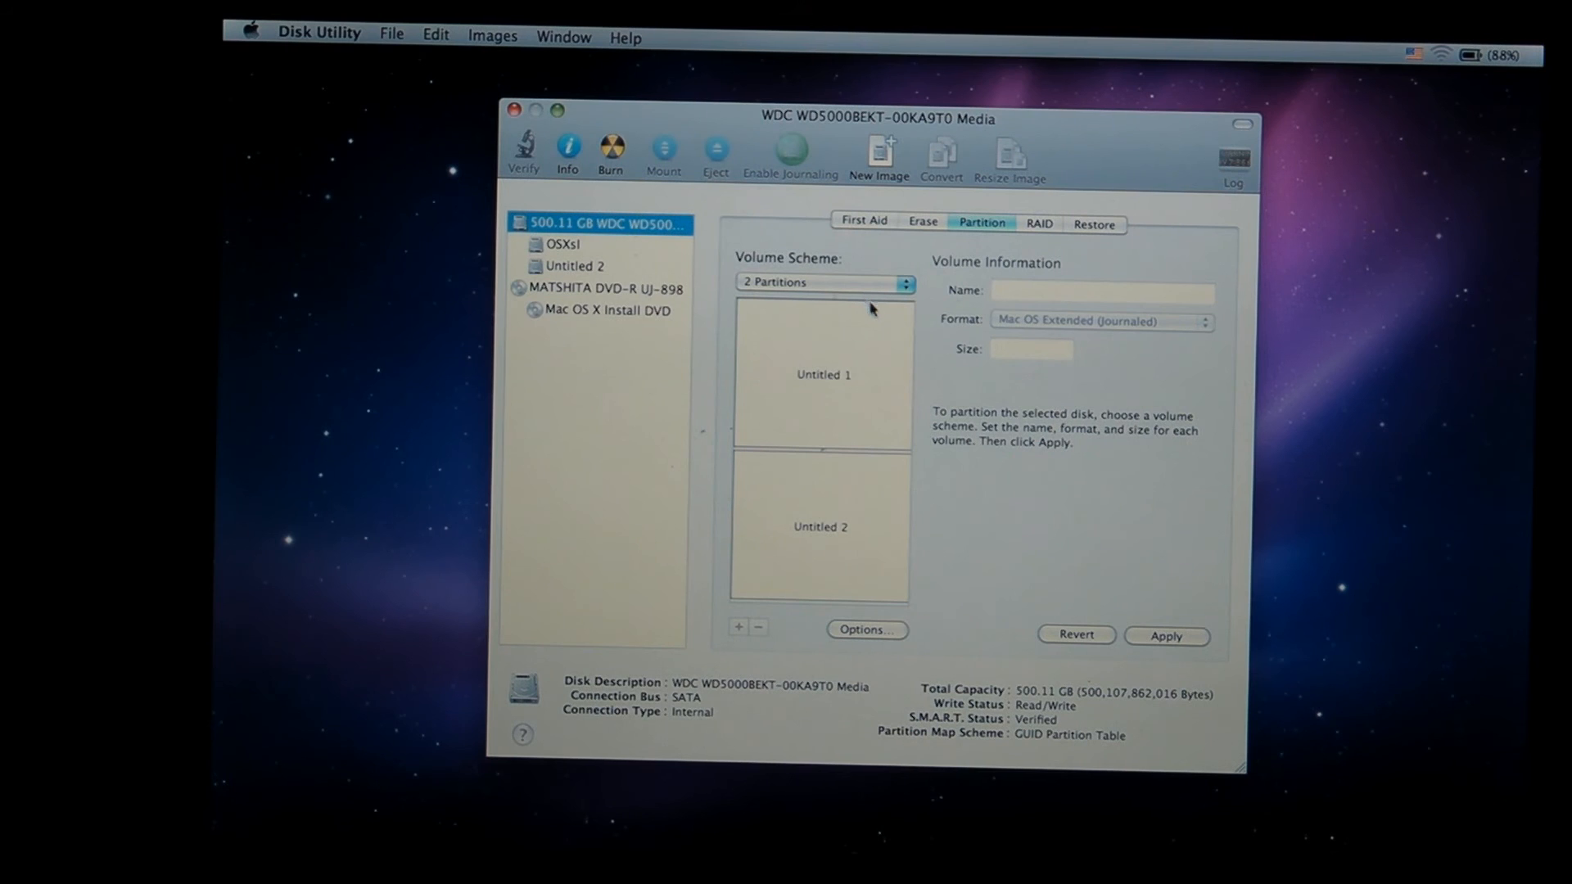
pyautogui.moveTo(881, 382)
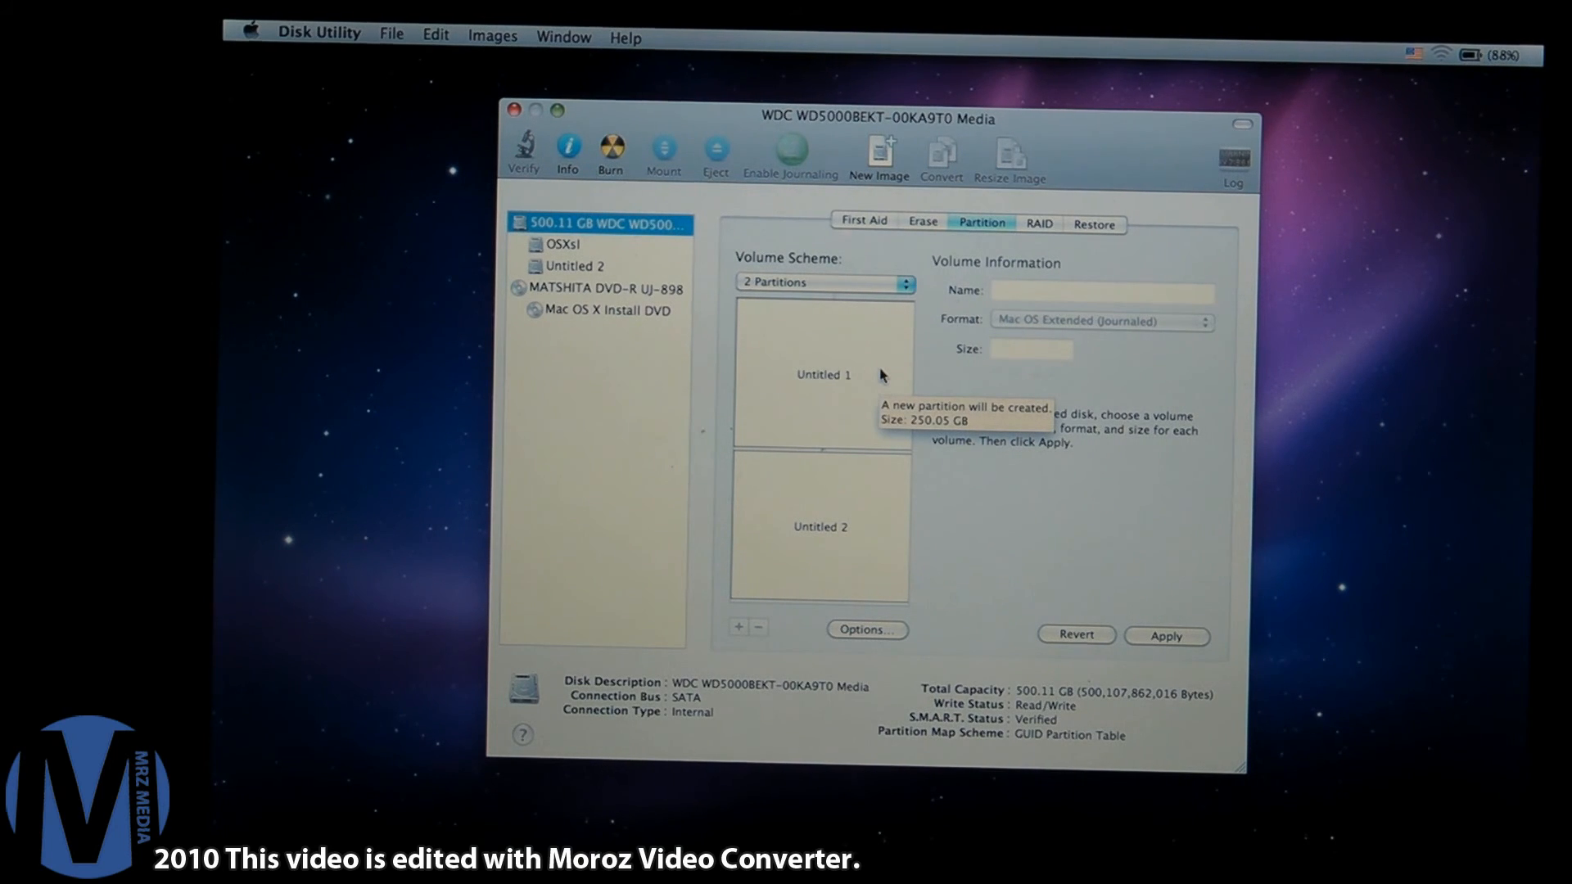
pyautogui.click(820, 373)
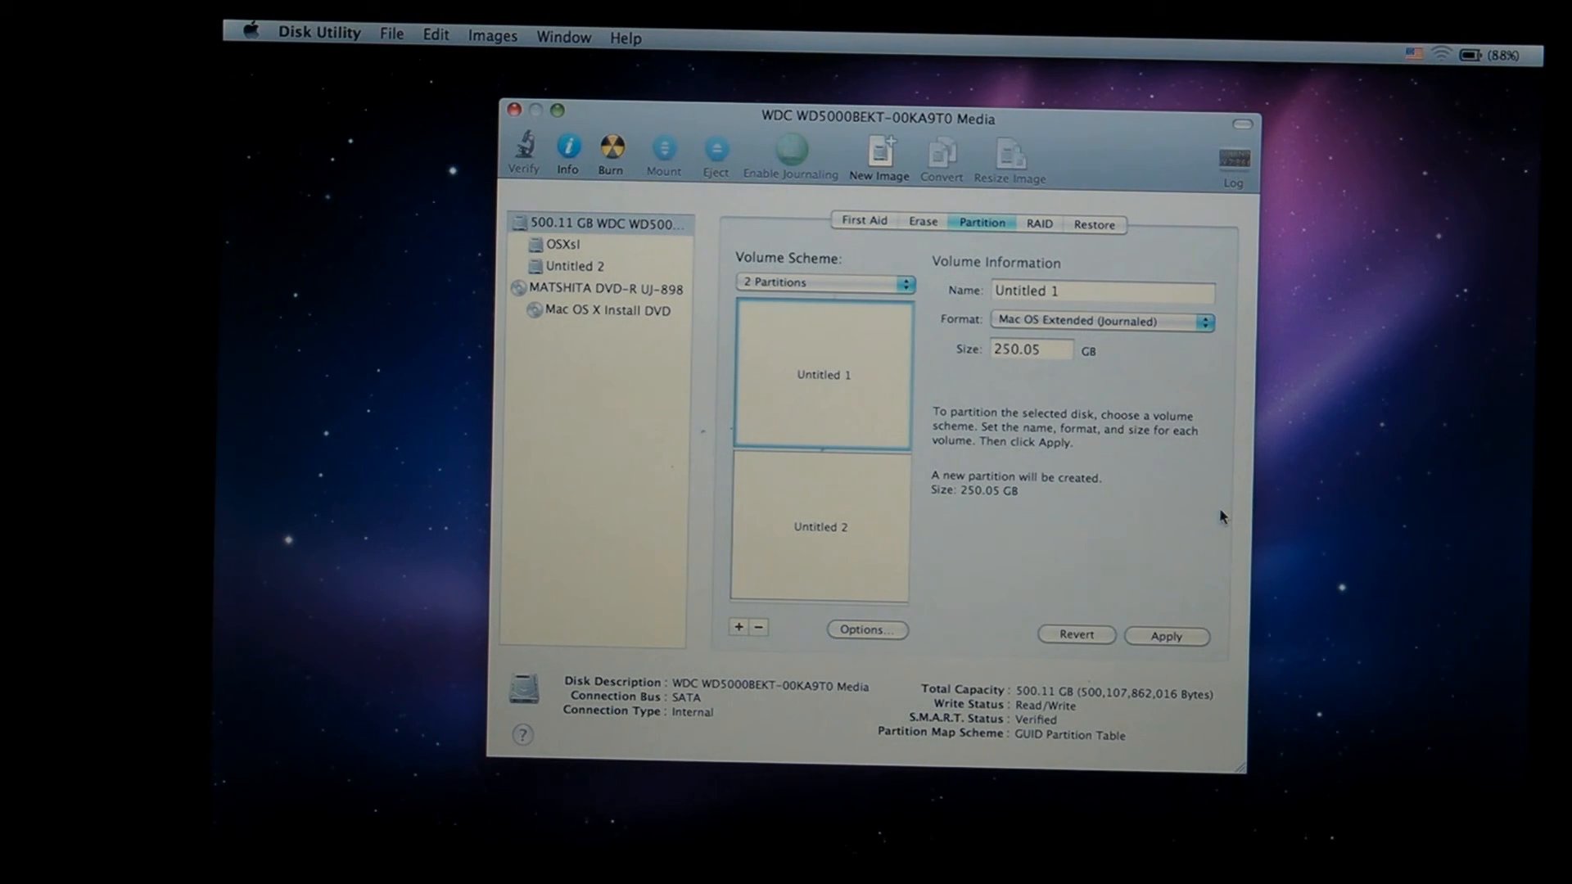
pyautogui.moveTo(1183, 459)
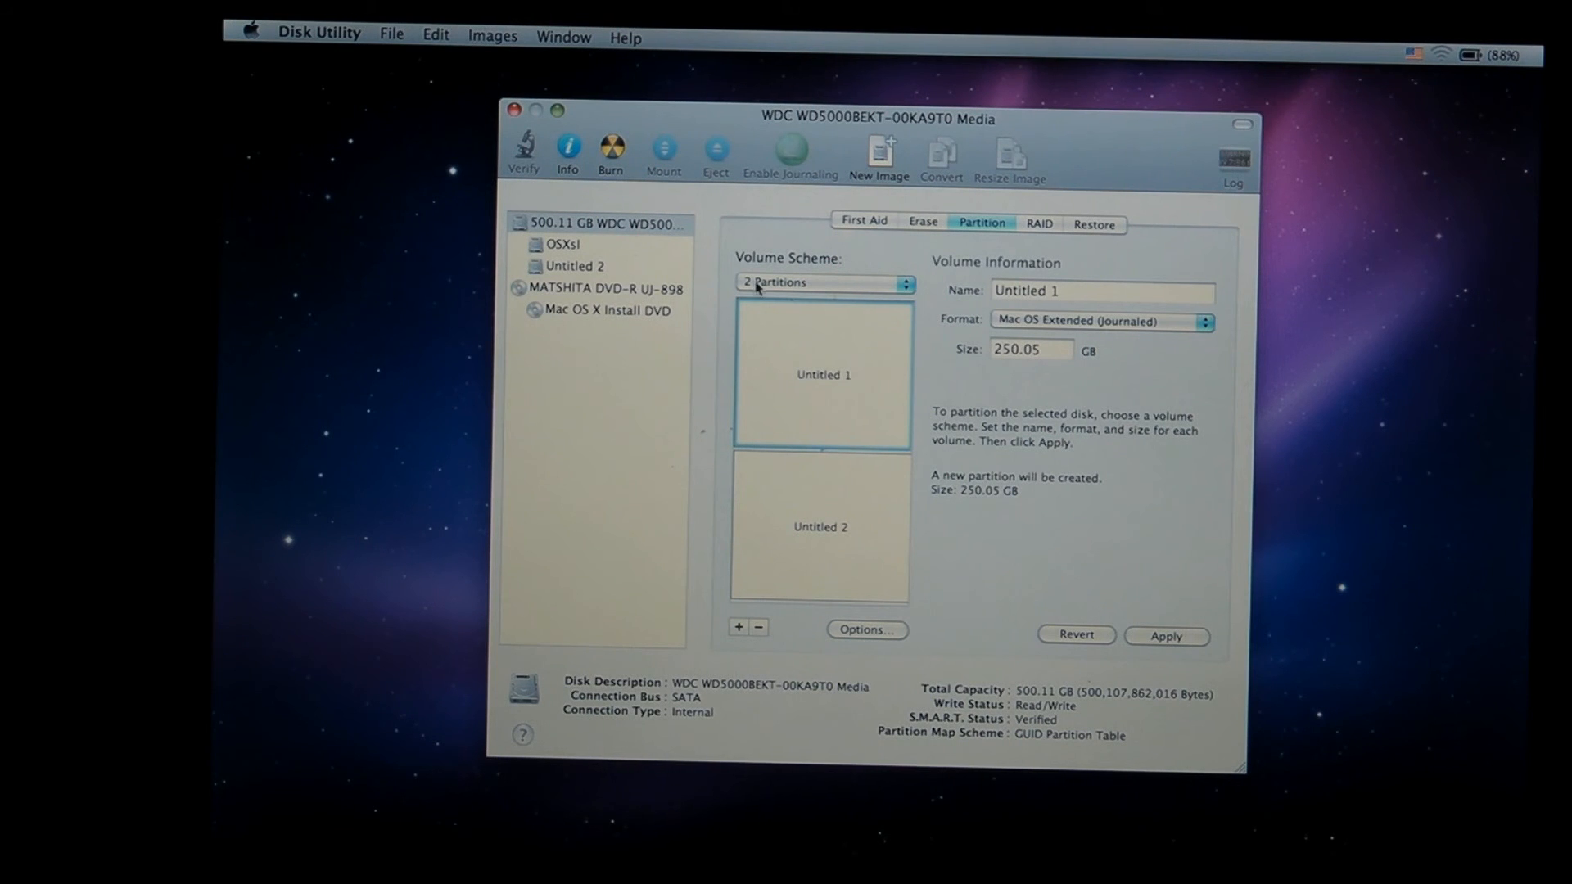
pyautogui.moveTo(514, 110)
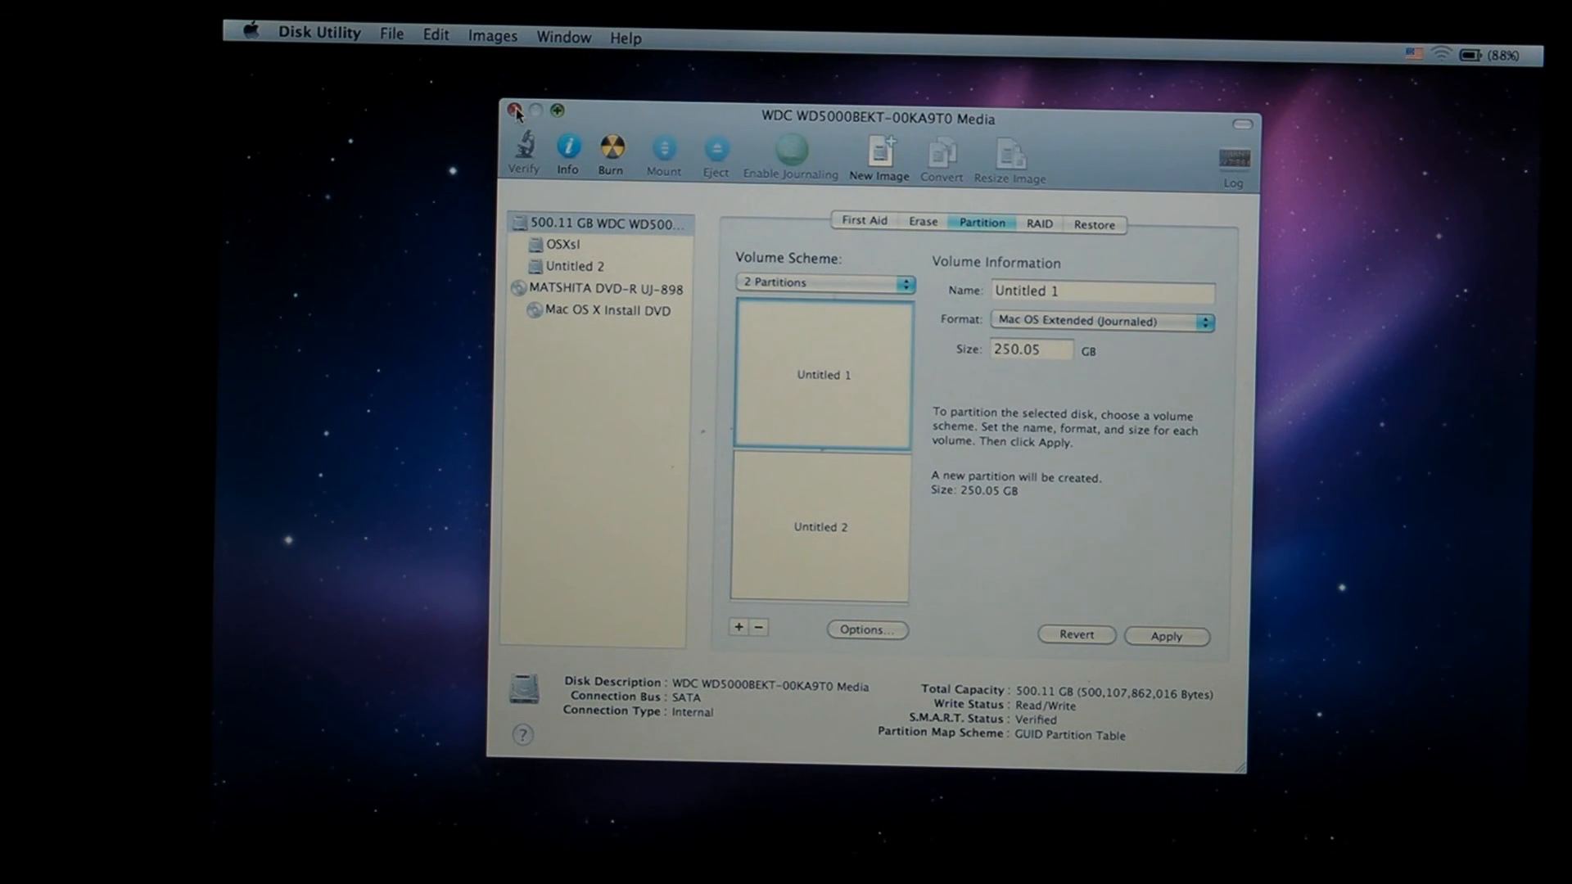
# Step: Close the Disk Utility window, discarding the unapplied two-partition changes
pyautogui.click(515, 109)
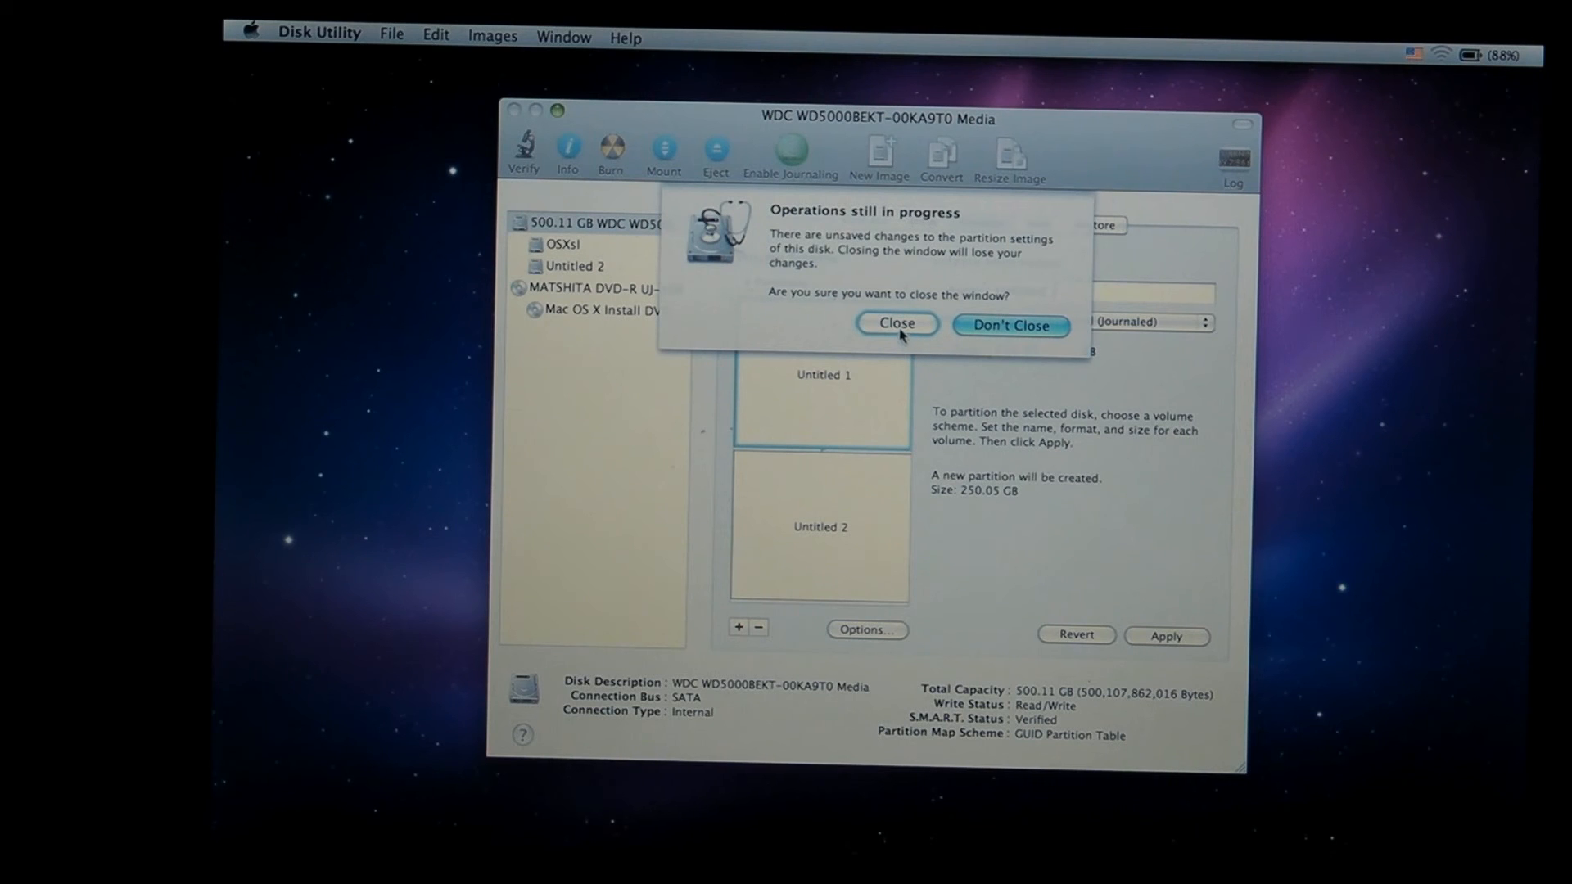
pyautogui.click(895, 324)
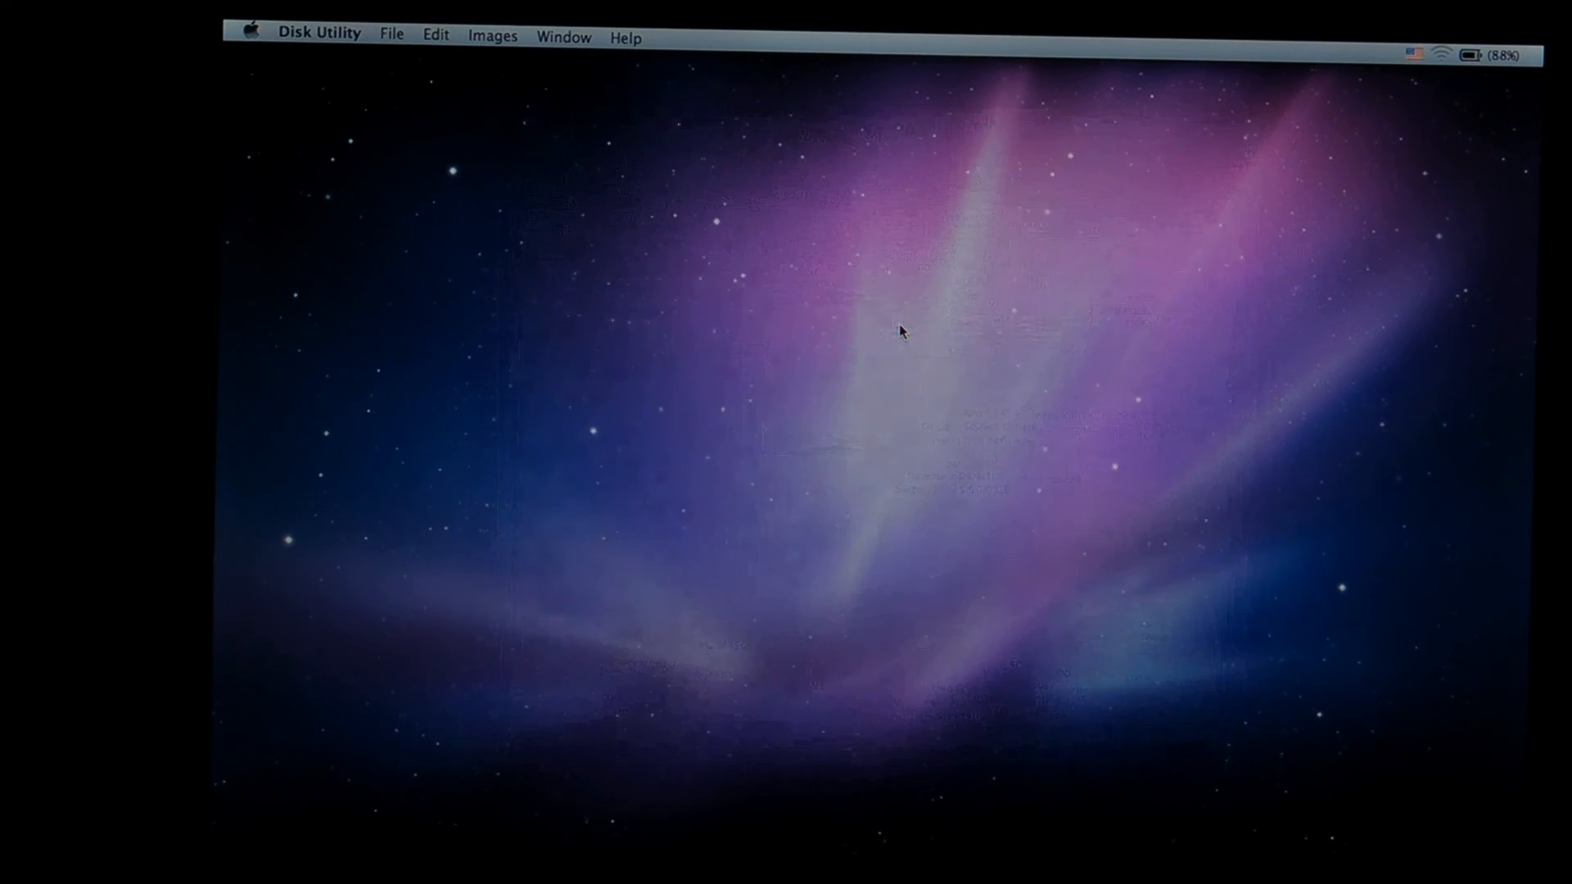